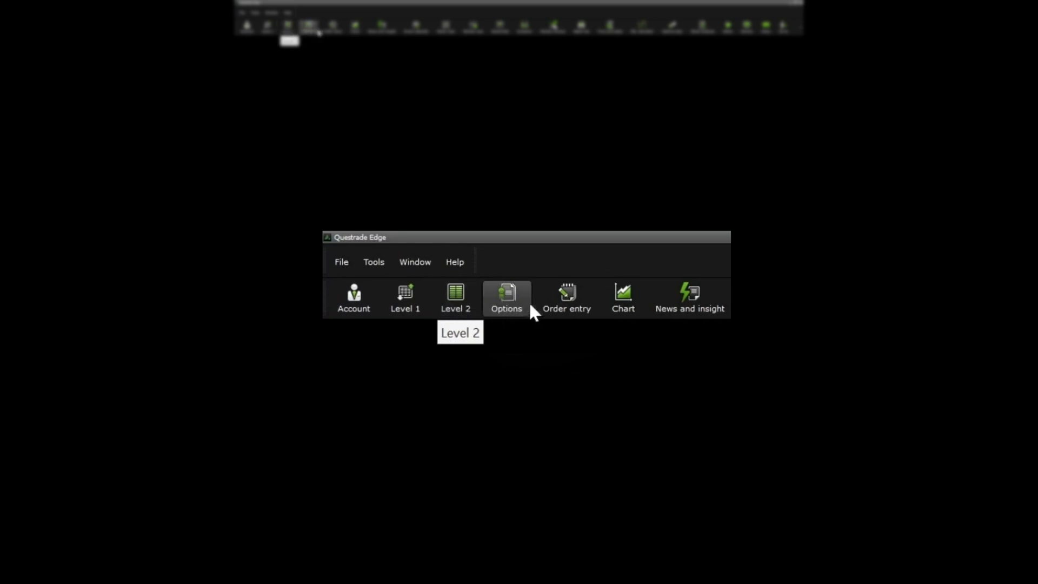
mouse_move(566, 299)
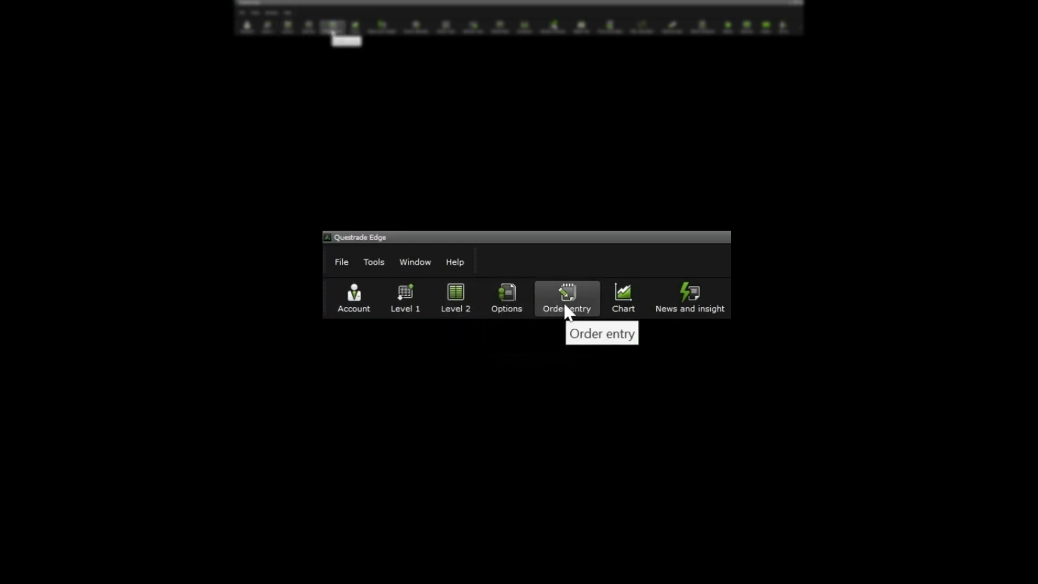
Build an AMOD ticket for 4 shares at 3.65 limit, bracketed with 4.00 profit and 3.55 stop exits
click(566, 299)
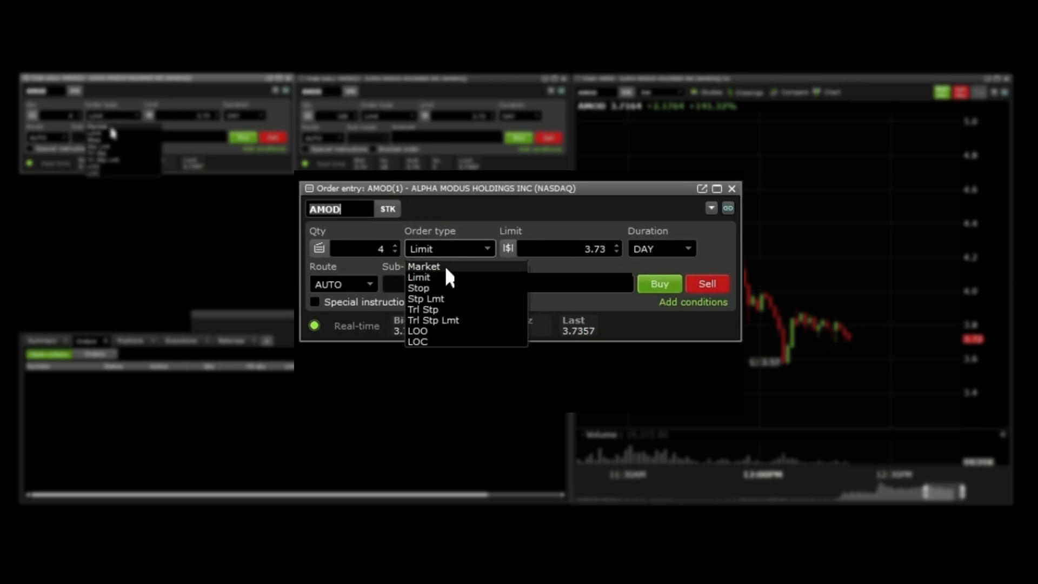
click(424, 266)
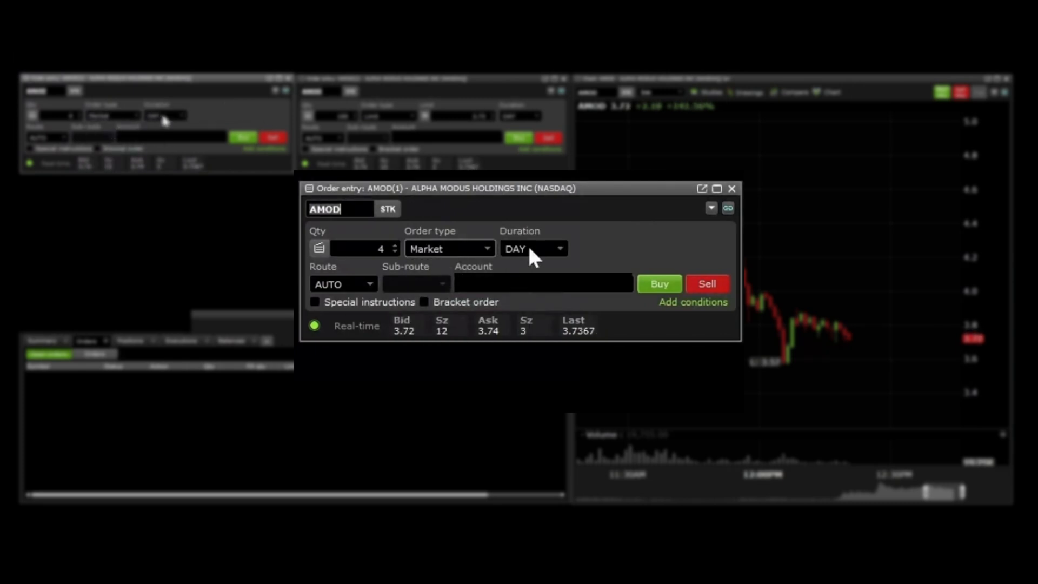
click(424, 302)
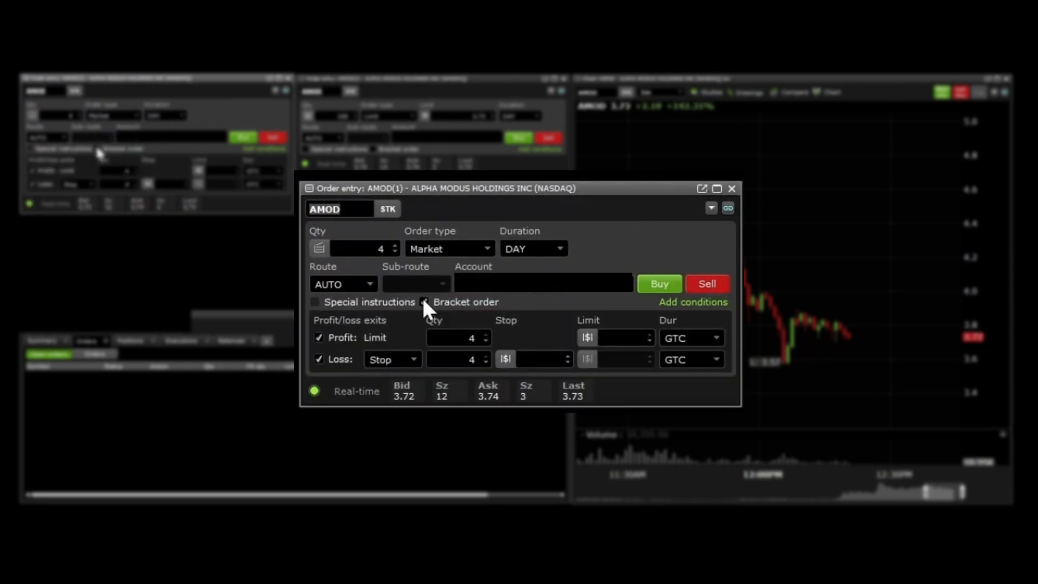
click(424, 302)
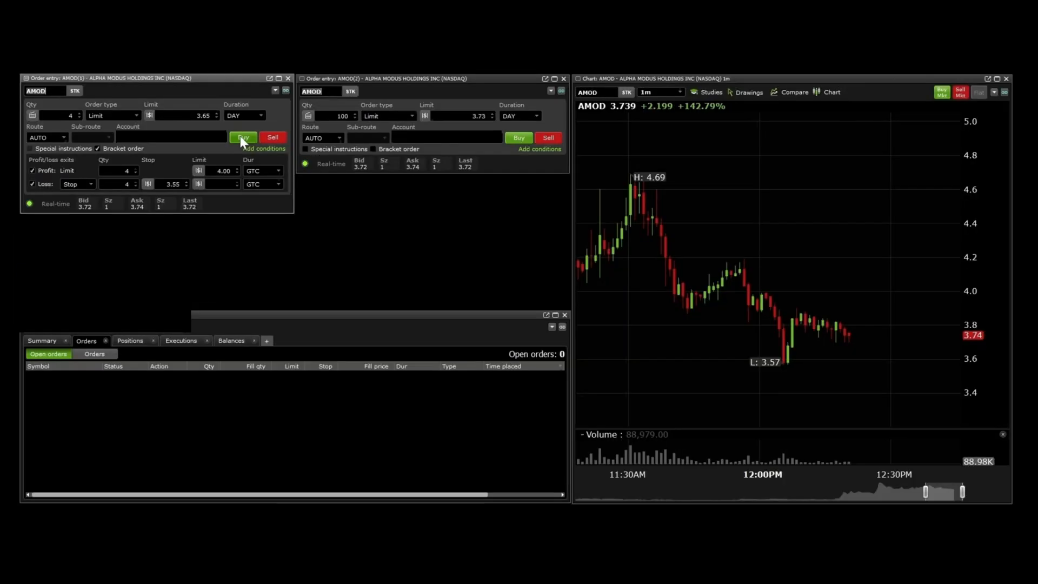
Submit the bracketed AMOD buy, then cancel its three linked orders leaving none open
click(243, 137)
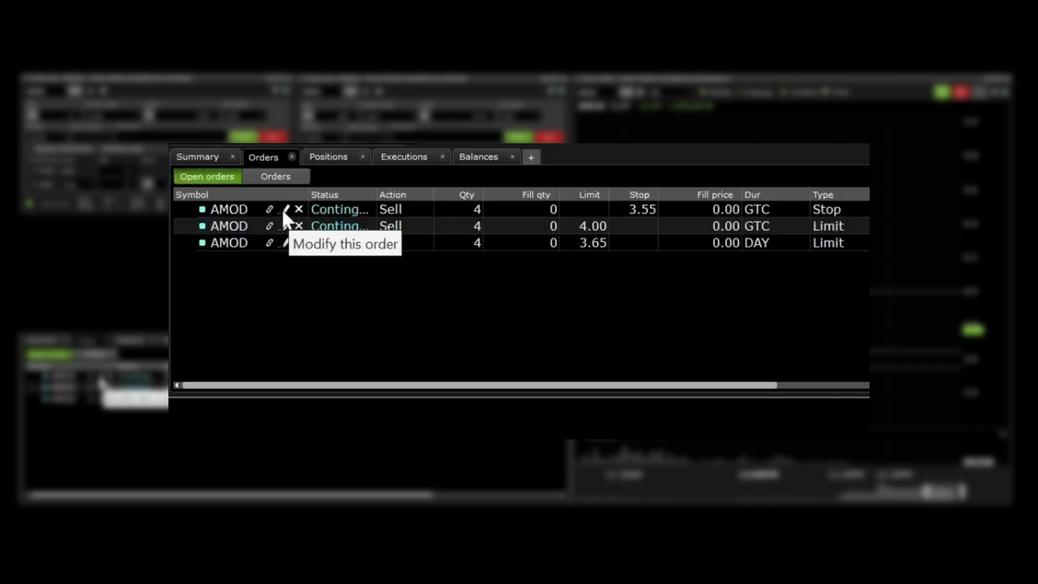
click(285, 242)
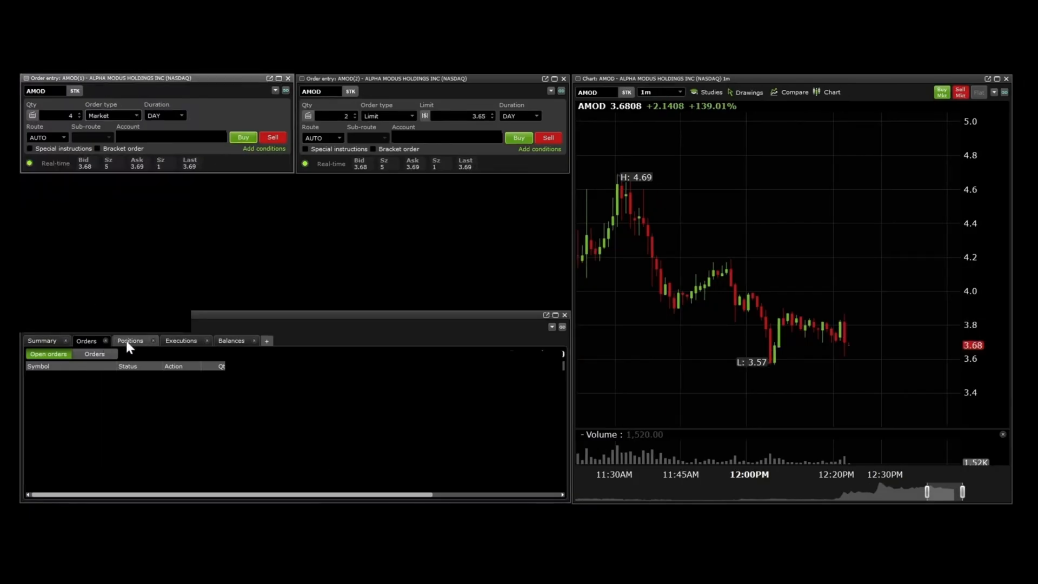
From the Positions list, start an Attach bracket ticket on the 4-share KPTI row
click(130, 341)
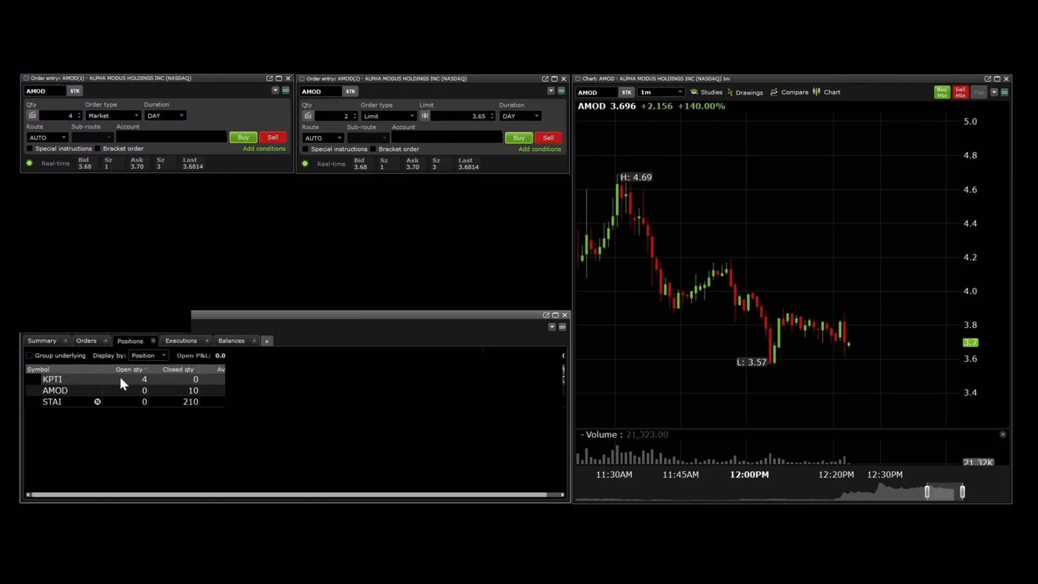
right_click(121, 383)
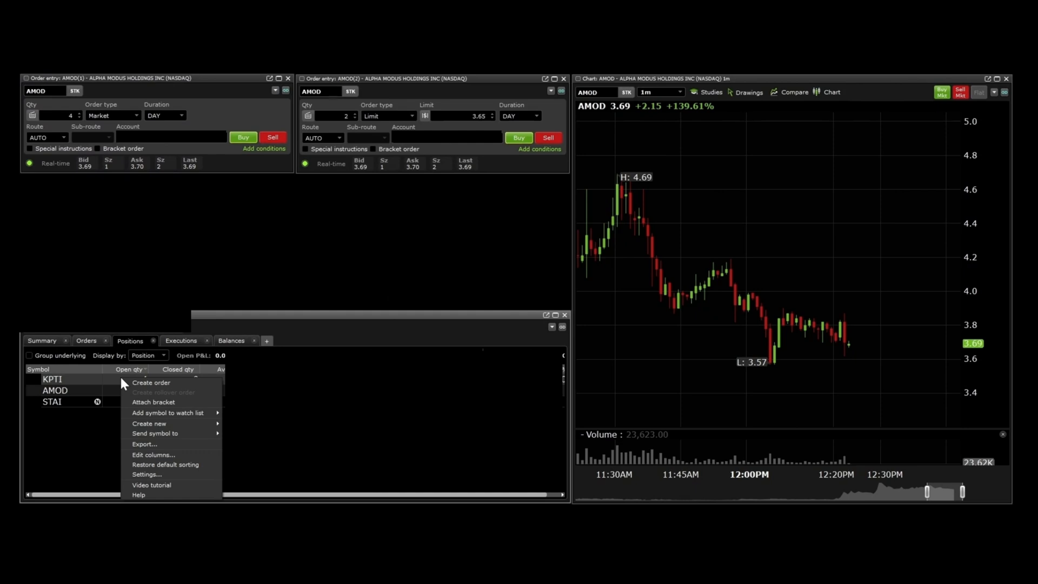
mouse_move(149, 399)
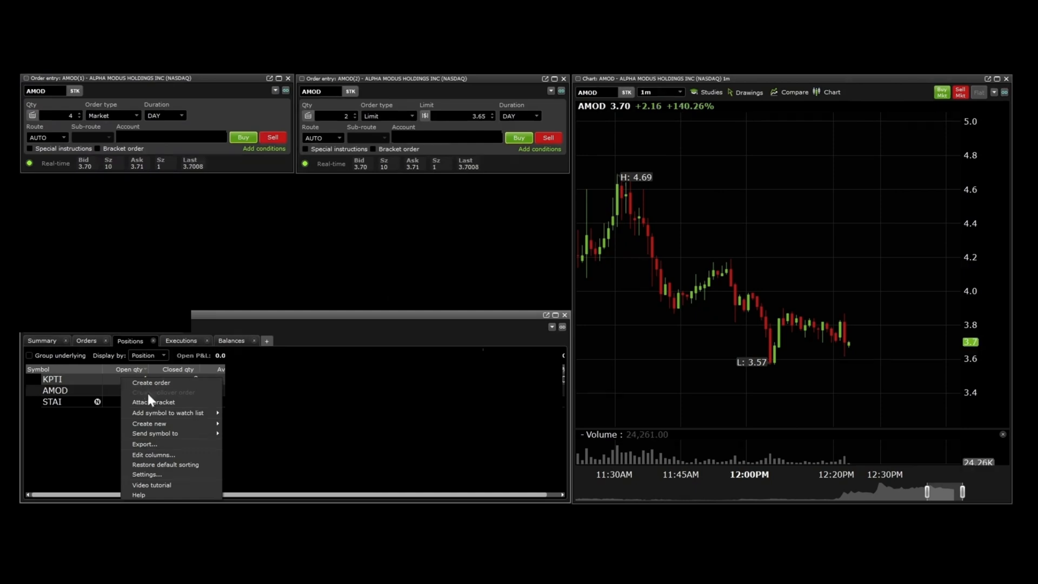
click(152, 402)
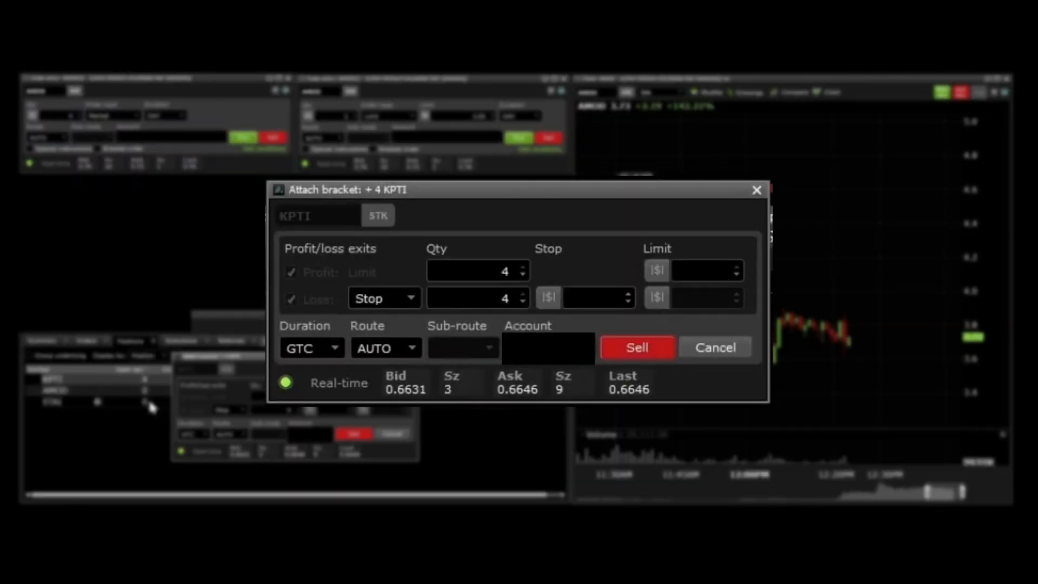
mouse_move(571, 300)
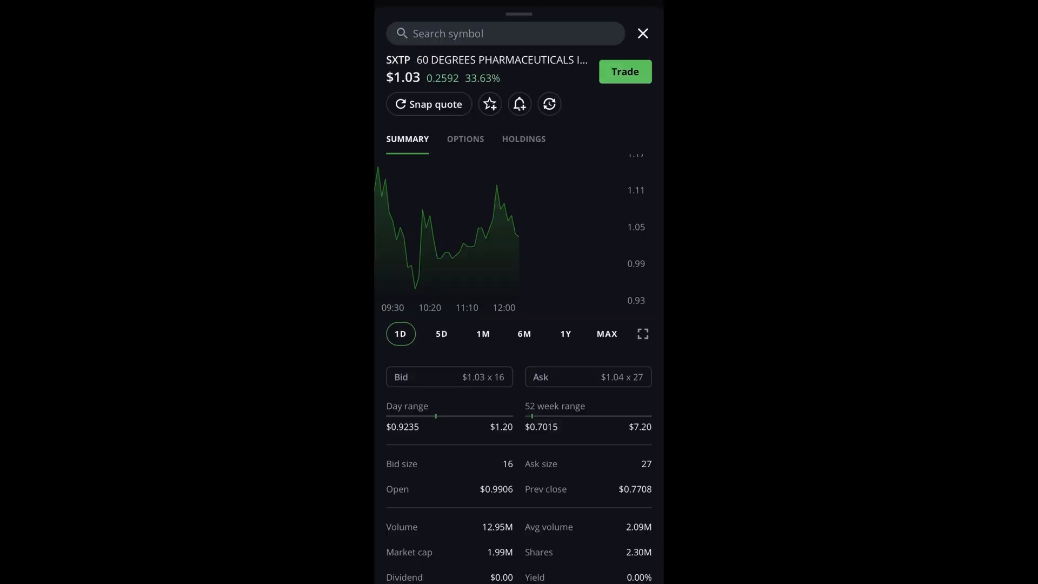
Send a 4-share SXTP buy at $1.00 with profit sell $1.20 and stop-loss sell $0.95 enabled
click(624, 72)
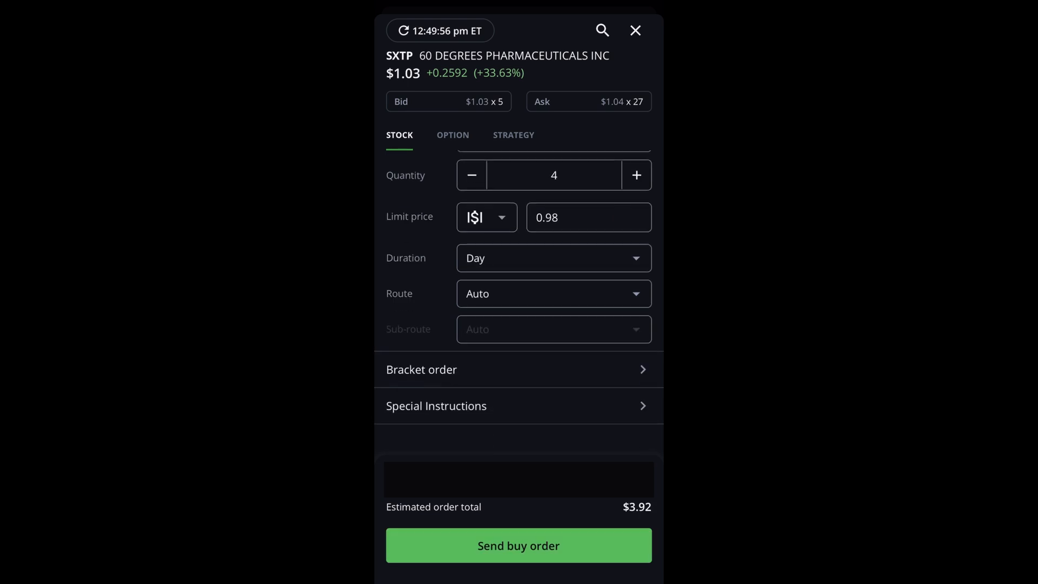
click(518, 370)
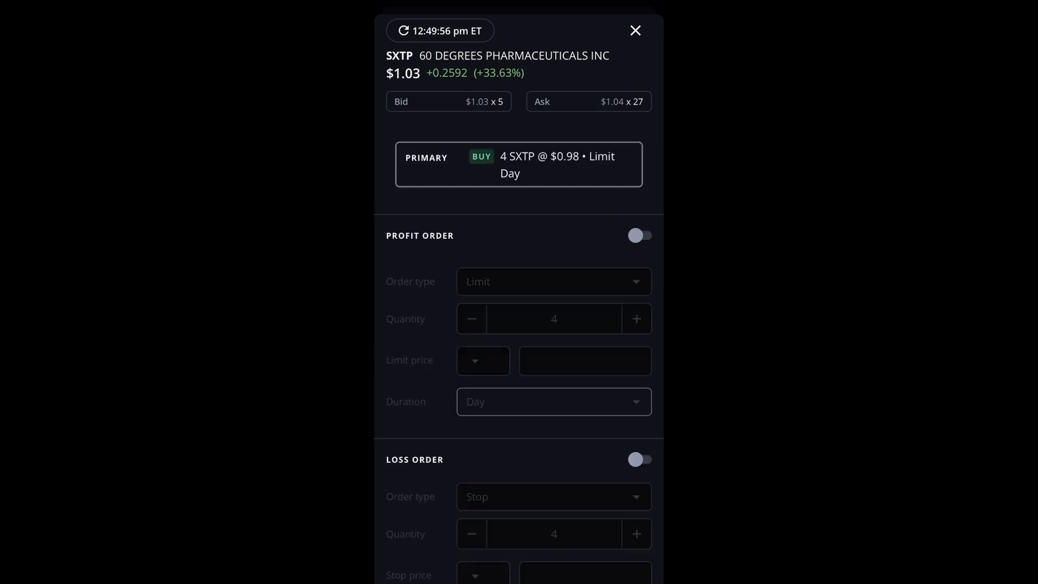
click(639, 235)
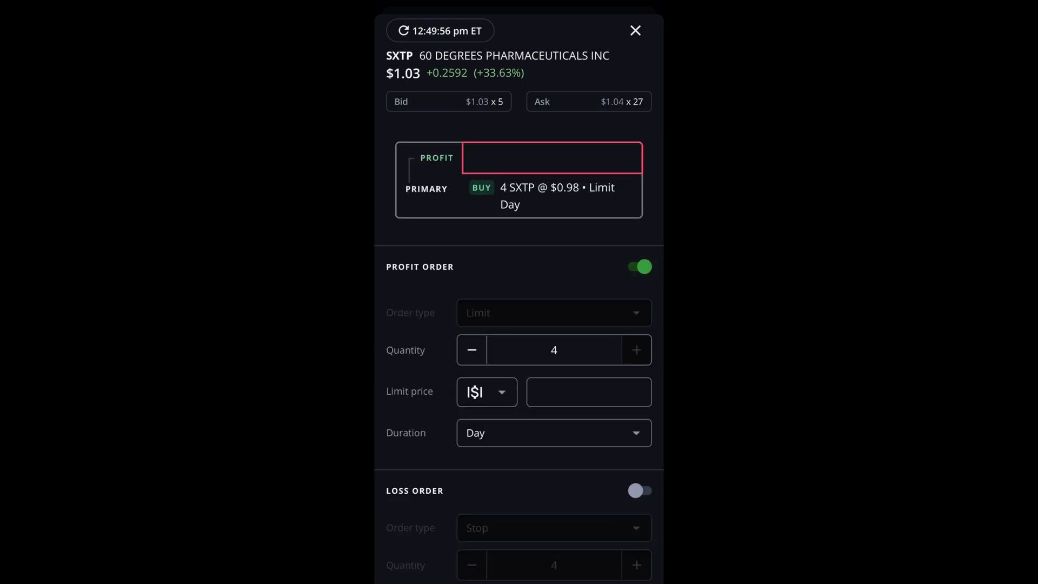
click(638, 491)
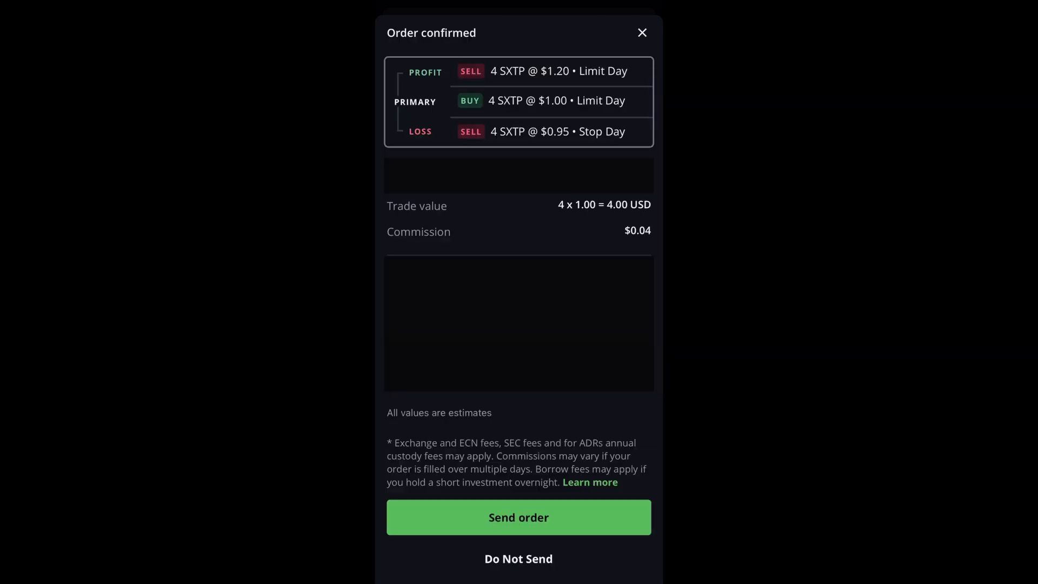
click(518, 517)
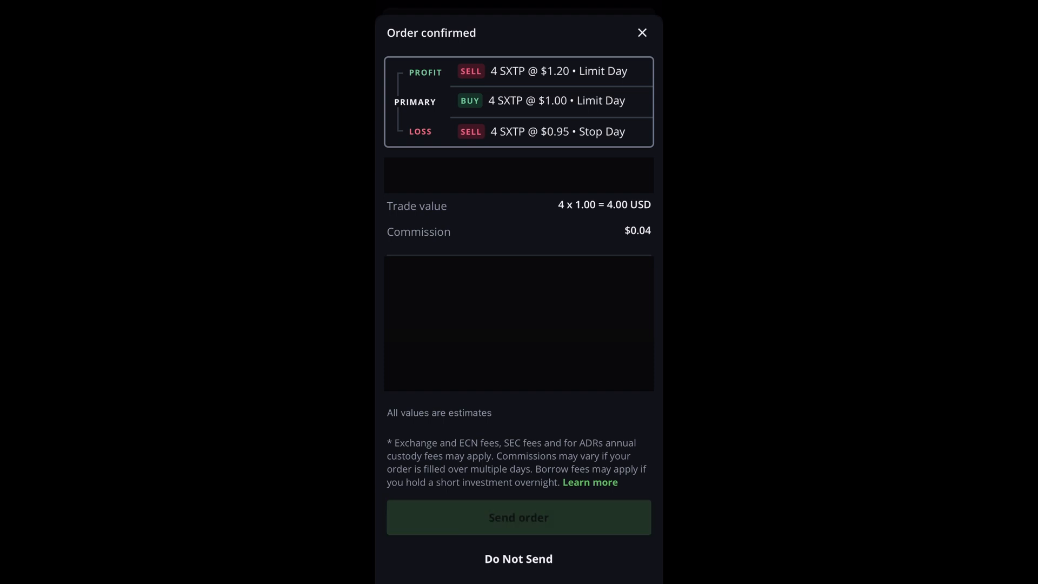
click(518, 517)
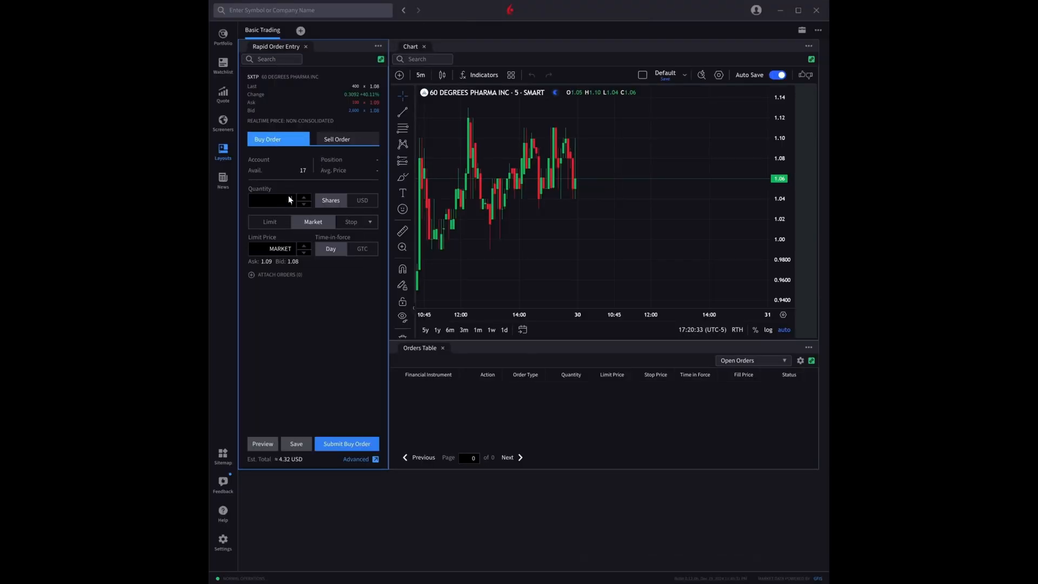
Submit a 4-share SXTP limit buy at 1.00 with 1.15 profit taker and 0.95 stop loss attached
click(269, 221)
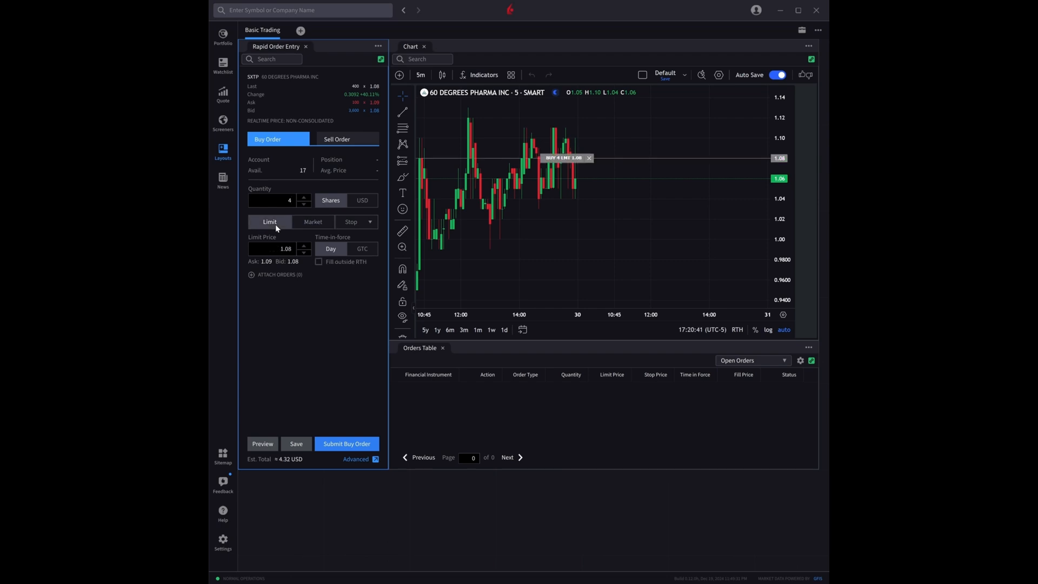
click(279, 273)
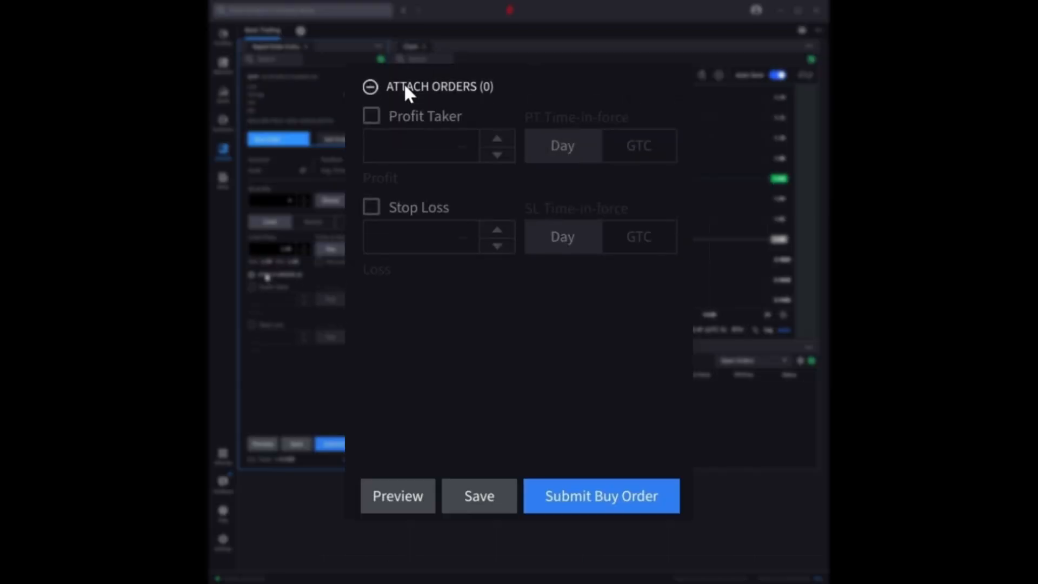
click(371, 207)
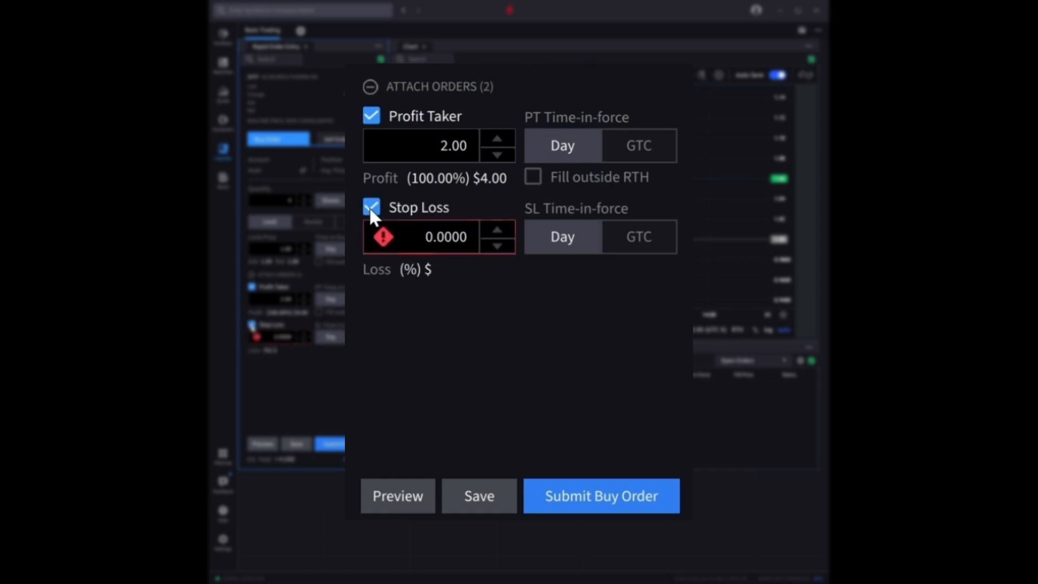
click(371, 206)
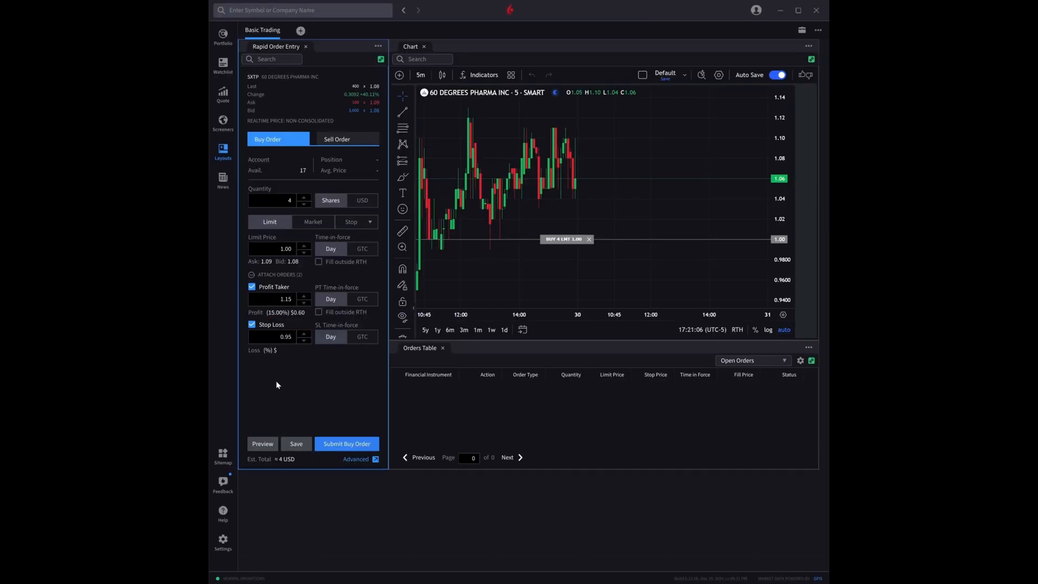
click(346, 444)
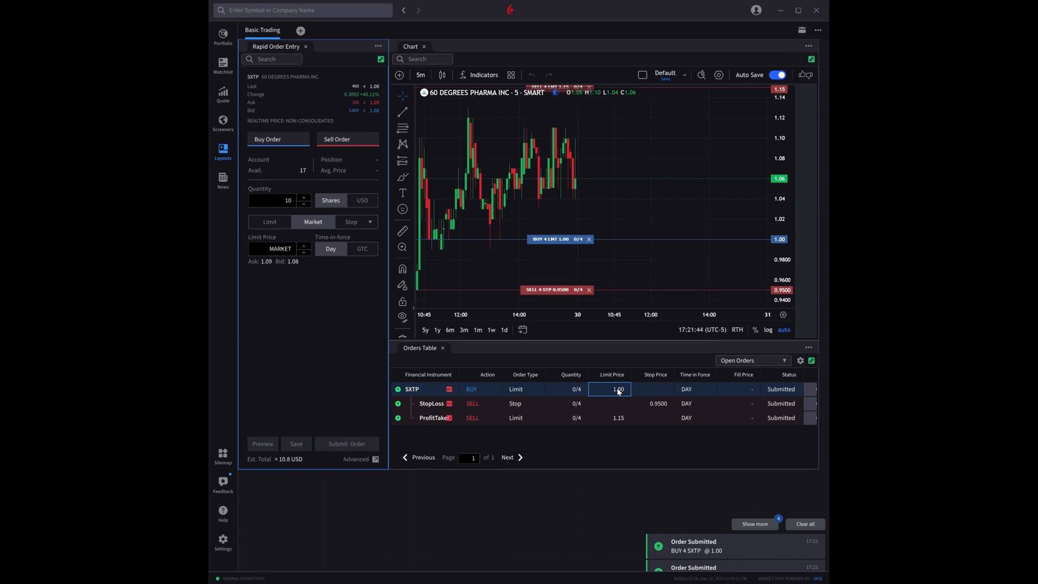
click(610, 388)
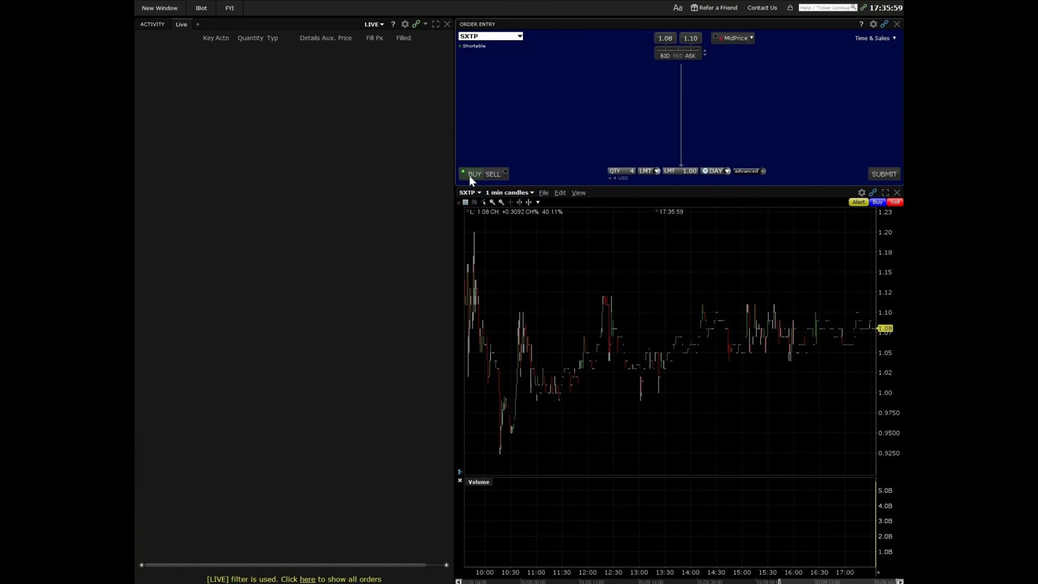
mouse_move(683, 174)
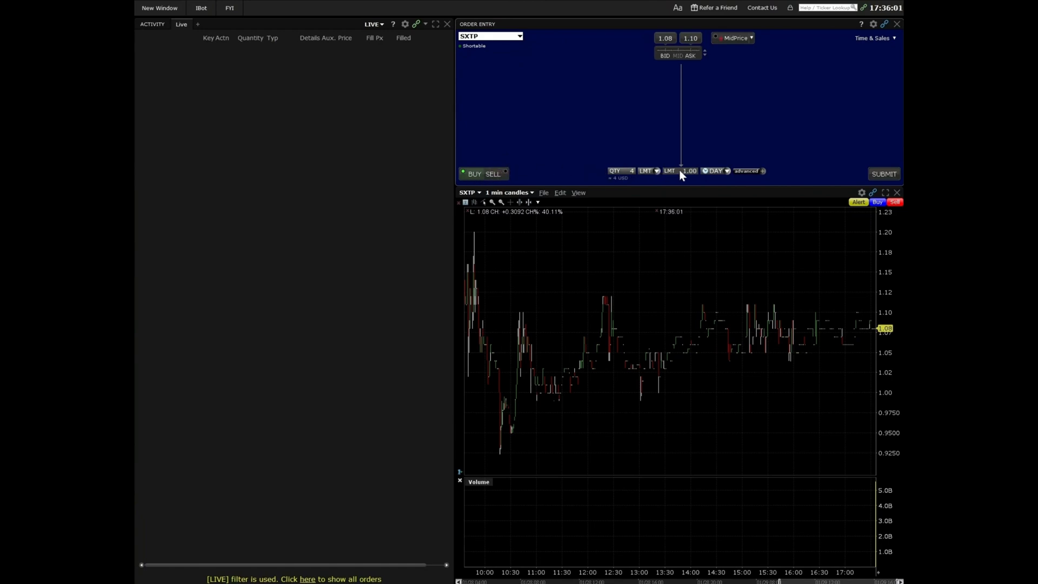
mouse_move(732, 178)
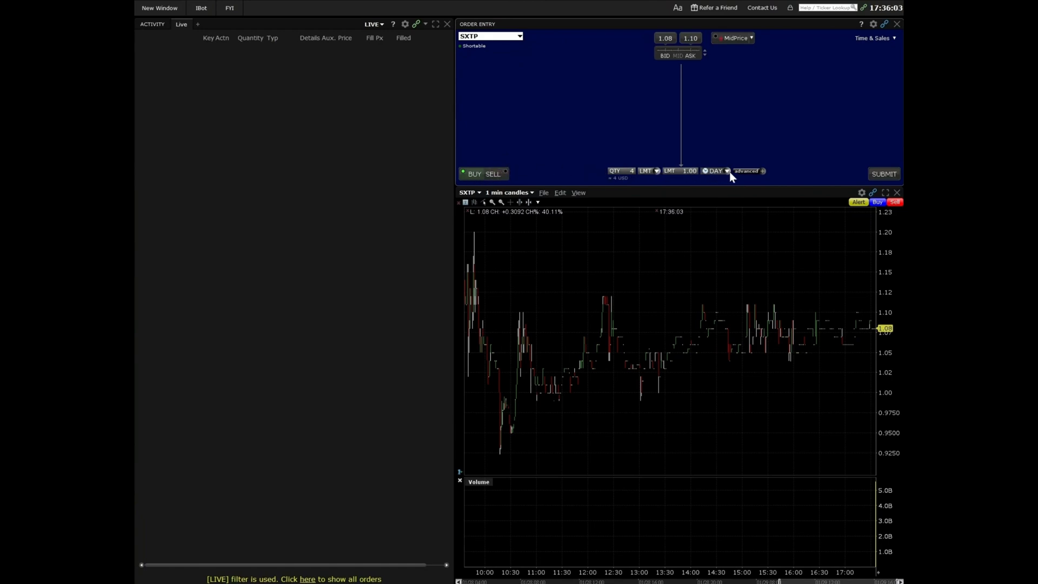
Expand the advanced options on the 4-share SXTP limit buy at 1.00, good for the day
click(747, 171)
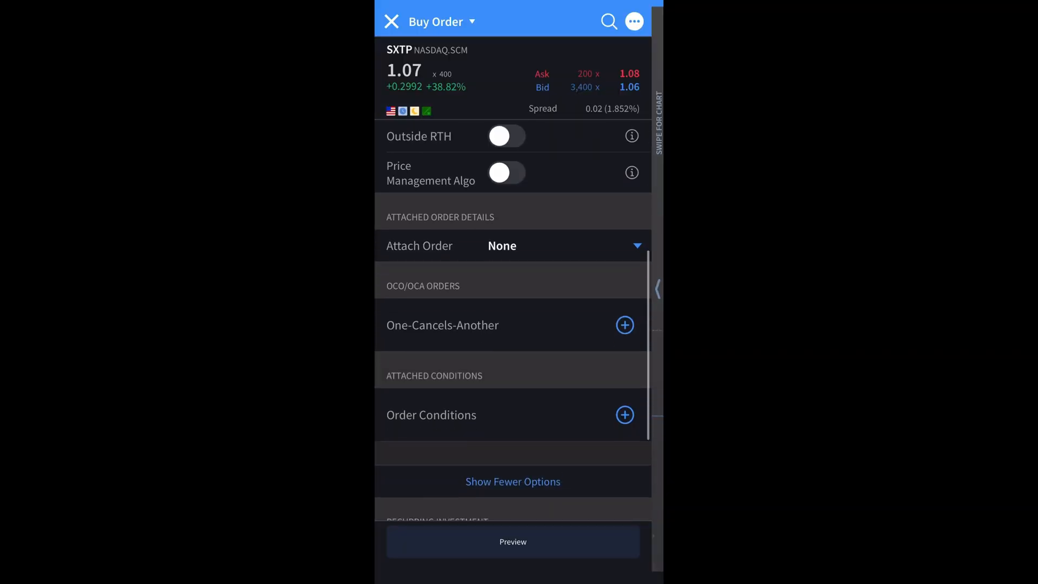
Choose Bracket as the attached order so profit-taker and stop-loss fields appear for SXTP
scroll(down, 3)
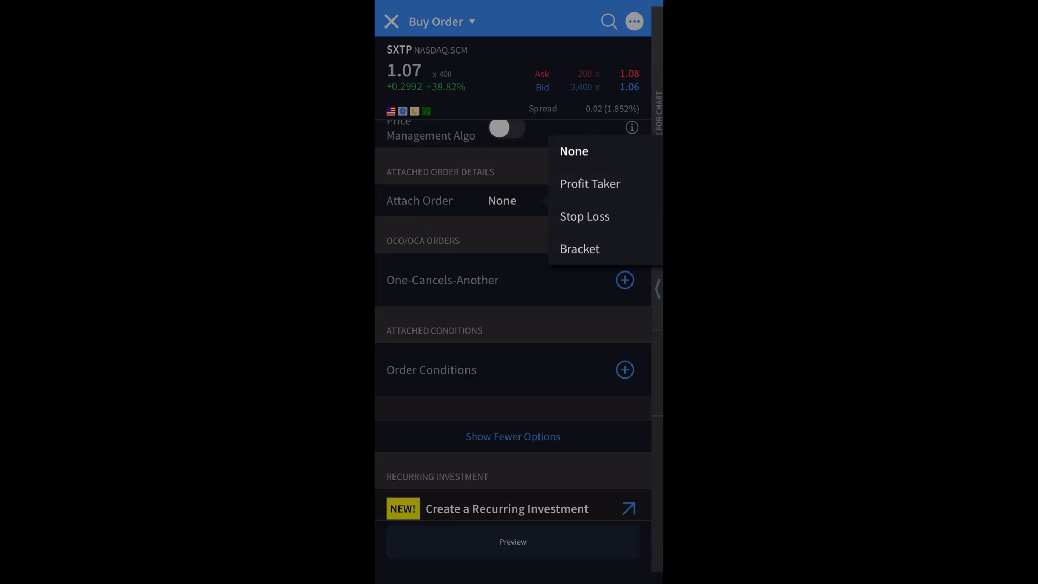
click(580, 249)
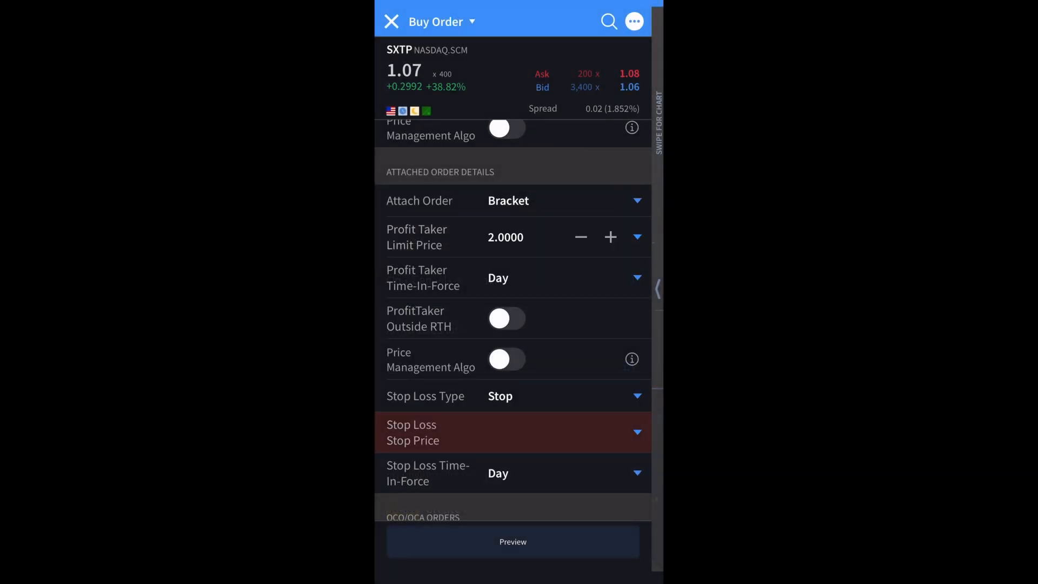
click(523, 237)
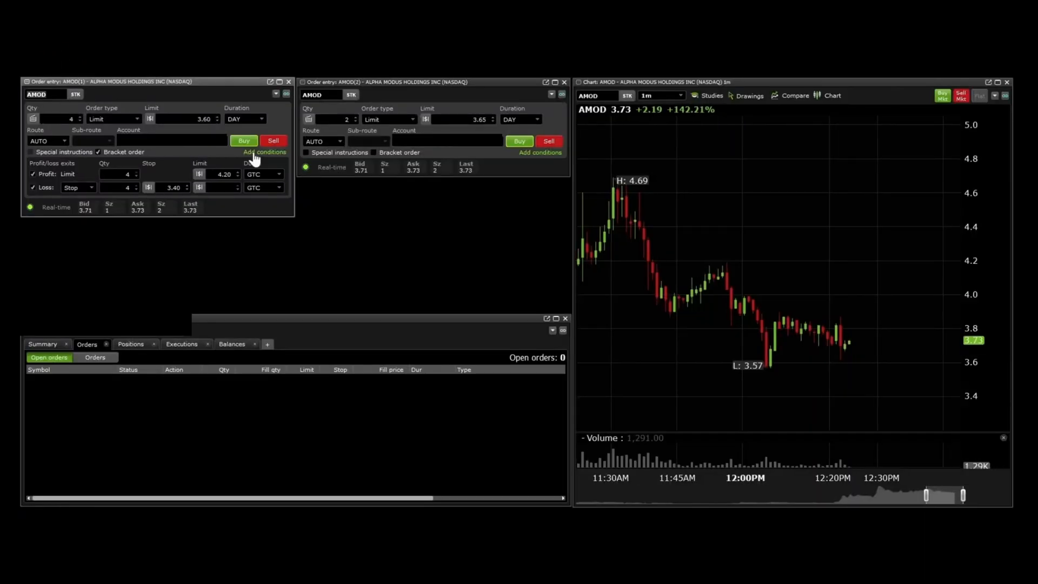
Bring up Add conditions for the AMOD 3.60 bracket buy with 4.20 profit and 3.40 stop
click(264, 152)
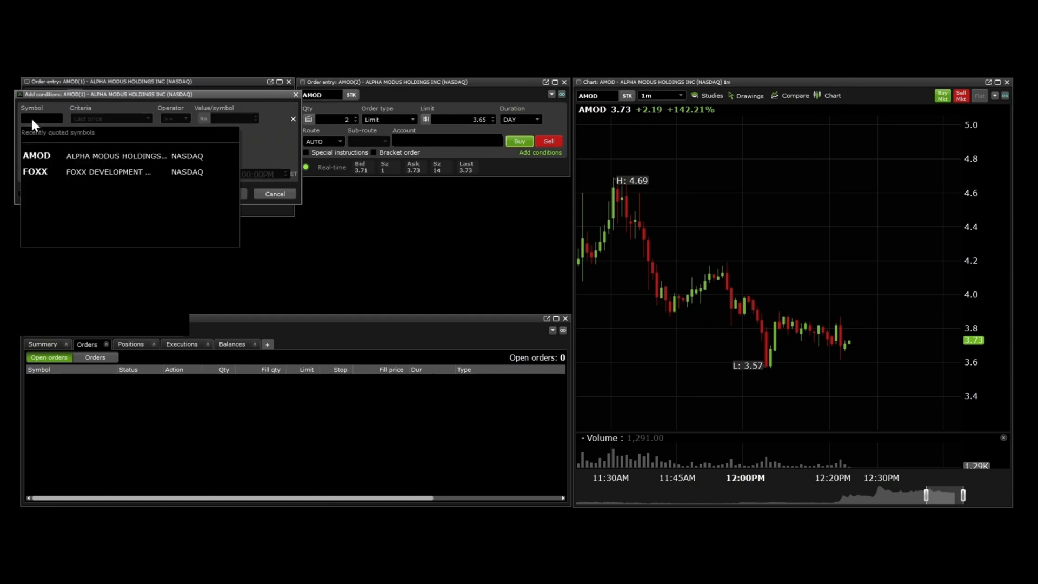
click(38, 156)
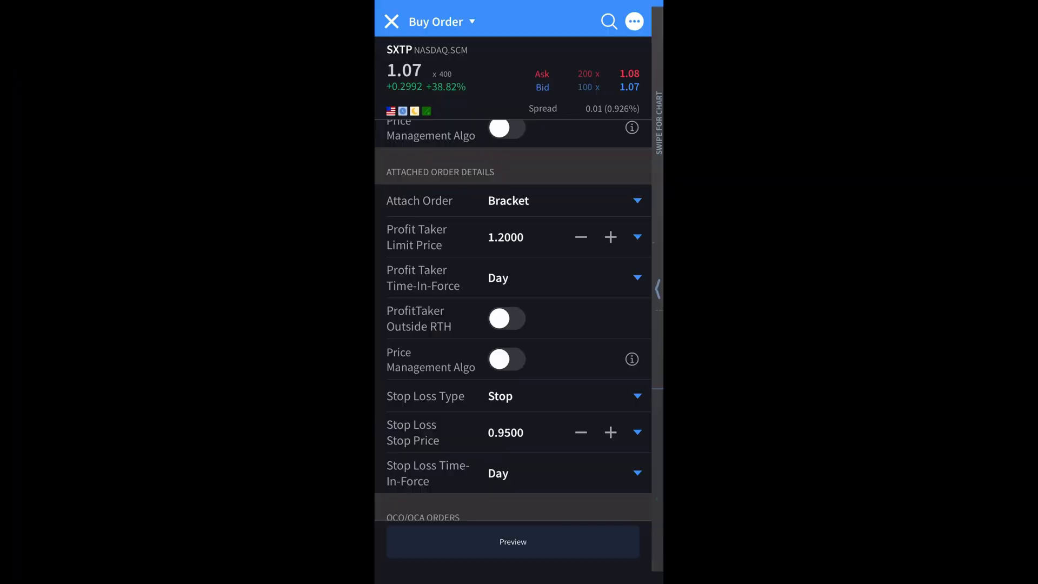
Reach the Order Conditions screen listing trigger types for the bracketed SXTP buy
scroll(down, 3)
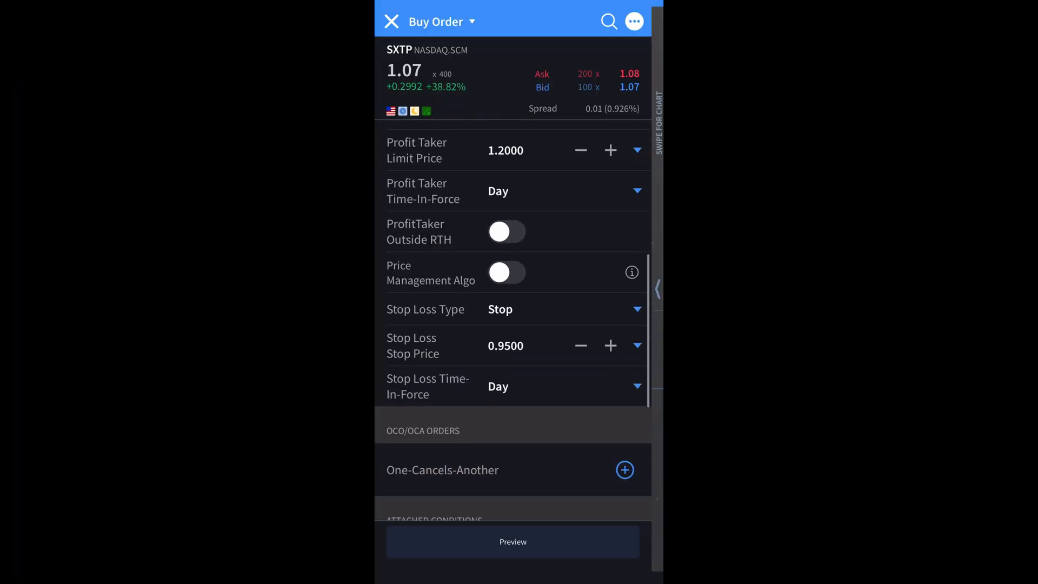
scroll(down, 3)
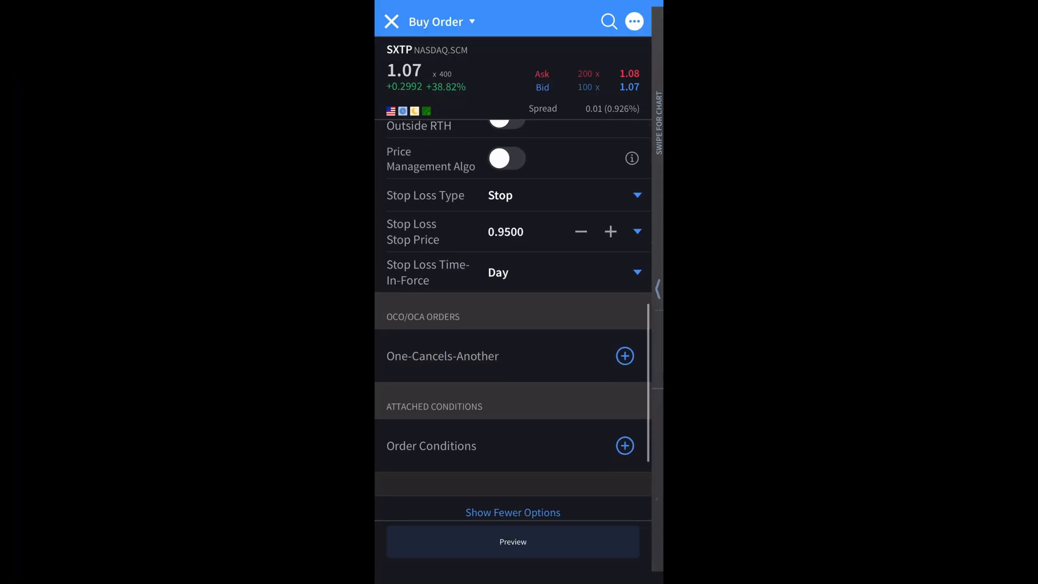
click(624, 445)
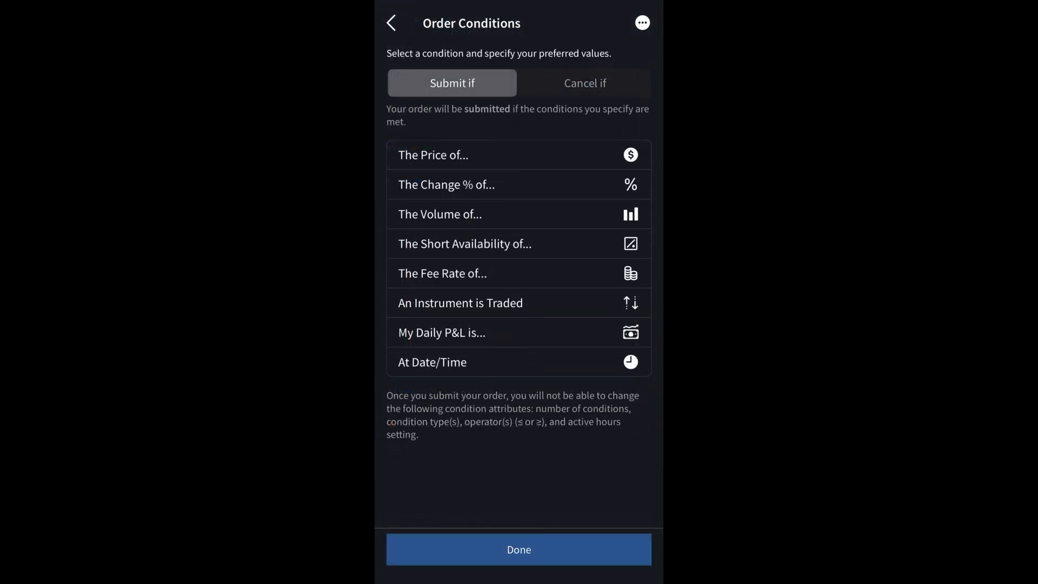